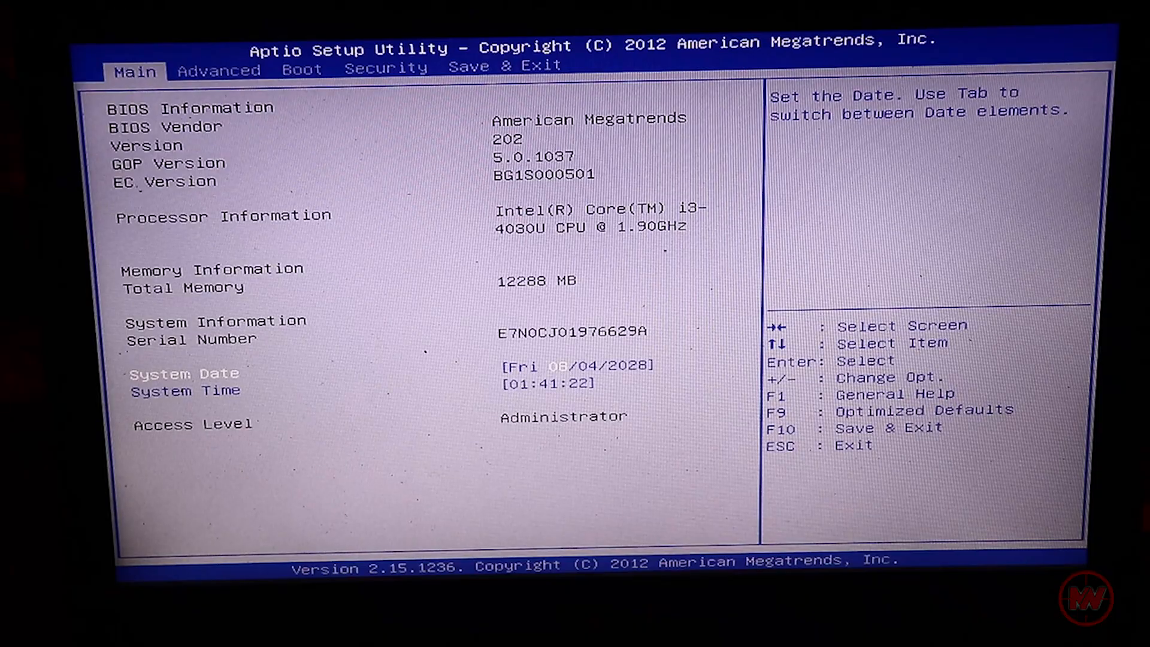
# - Save the Aptio firmware changes and exit setup from the Save & Exit tab
pyautogui.click(219, 69)
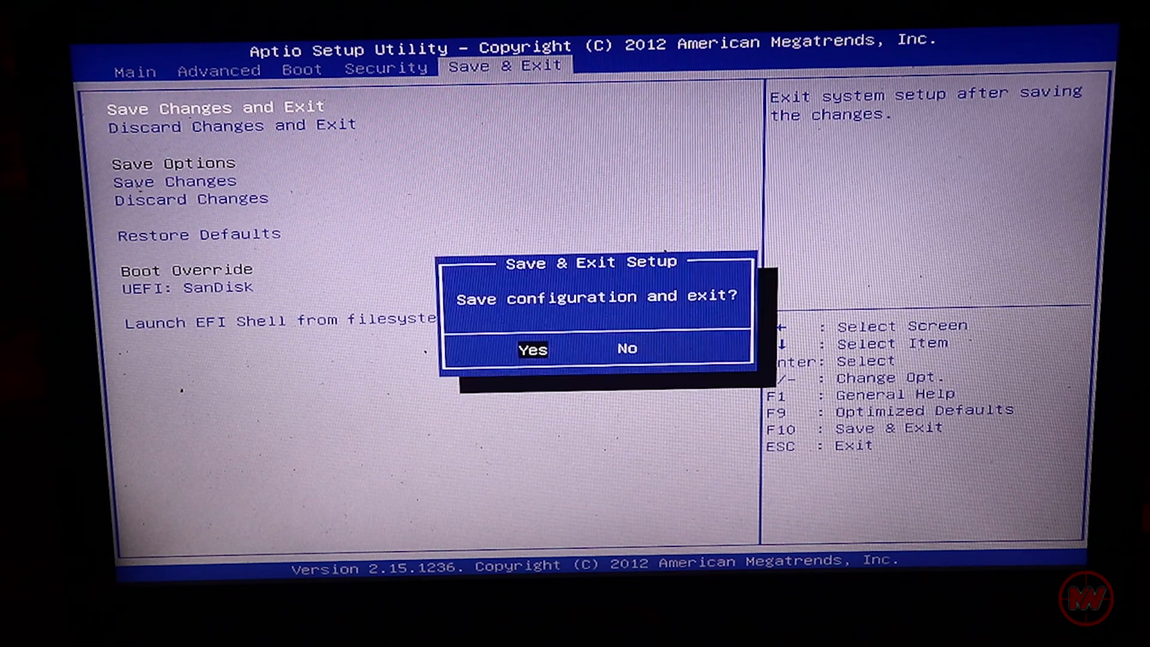
pyautogui.click(532, 349)
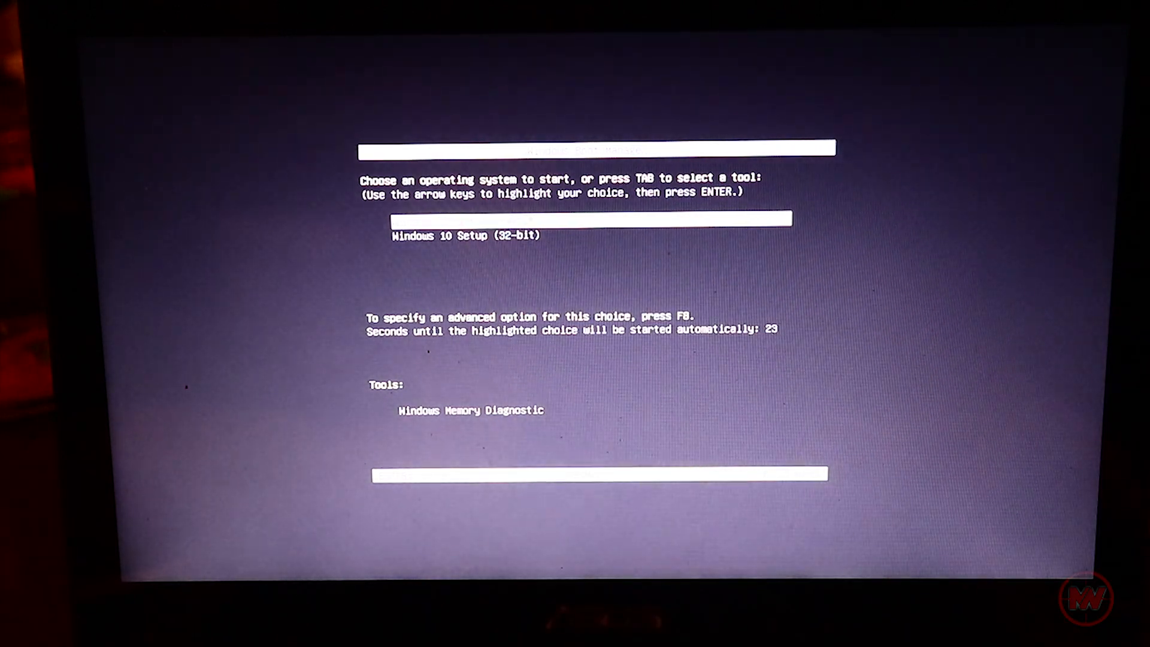
# - Boot the Windows 10 Setup (32-bit) entry from Windows Boot Manager
pyautogui.press('enter')
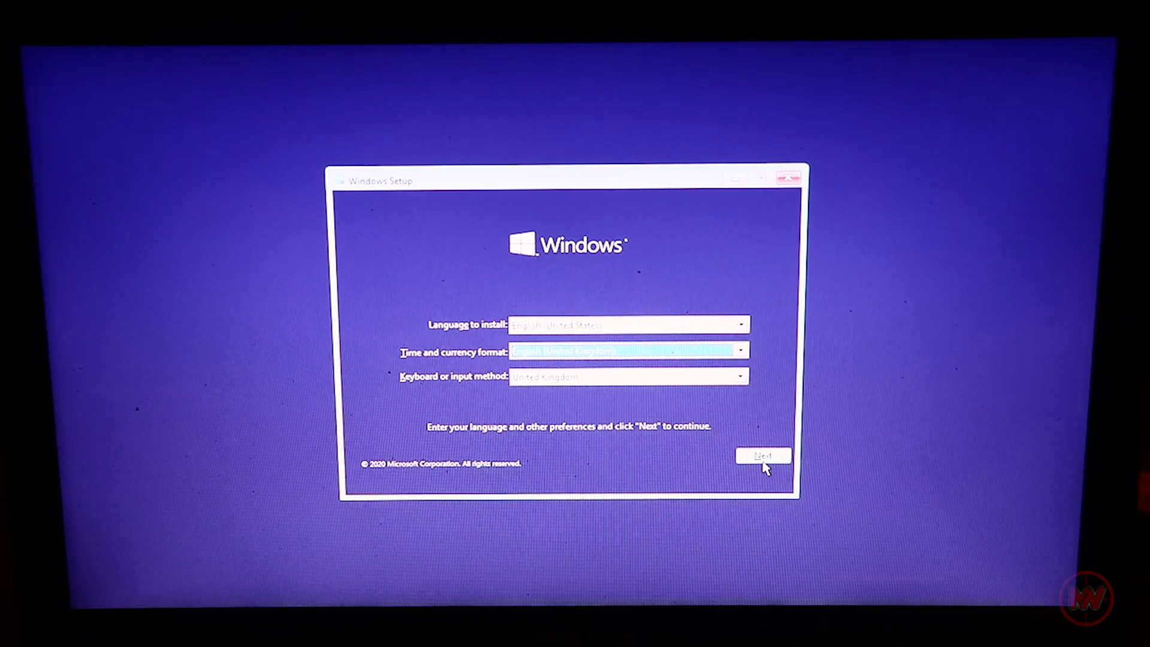
# - Keep the default language, start Install now, and accept the license terms
pyautogui.click(762, 456)
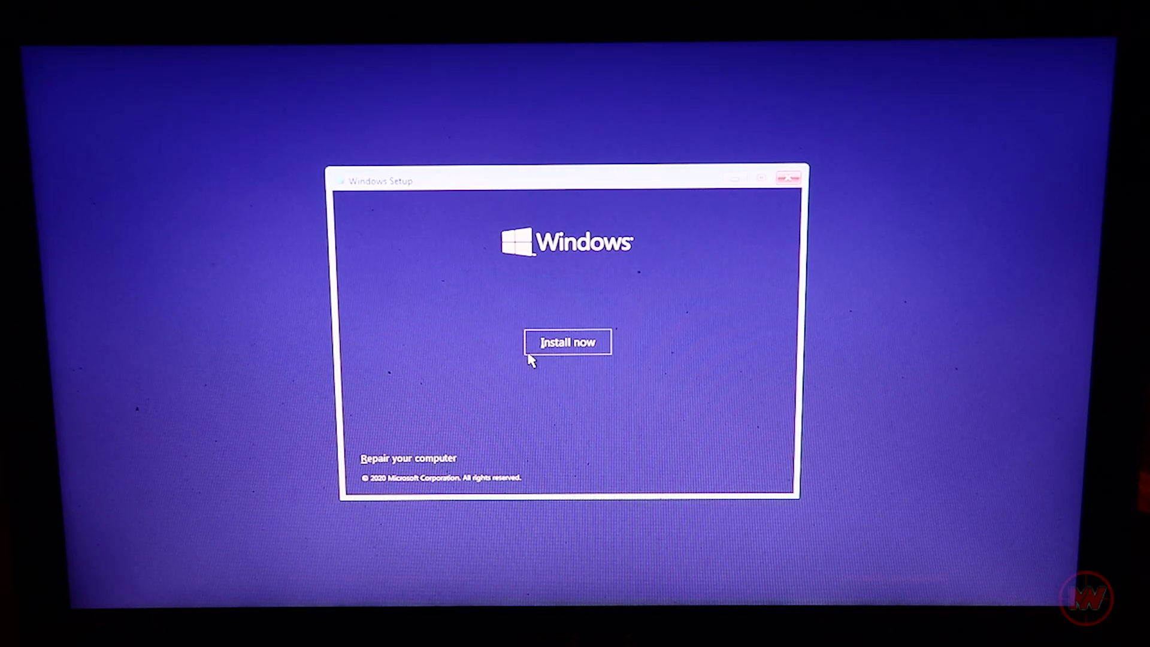
pyautogui.moveTo(584, 342)
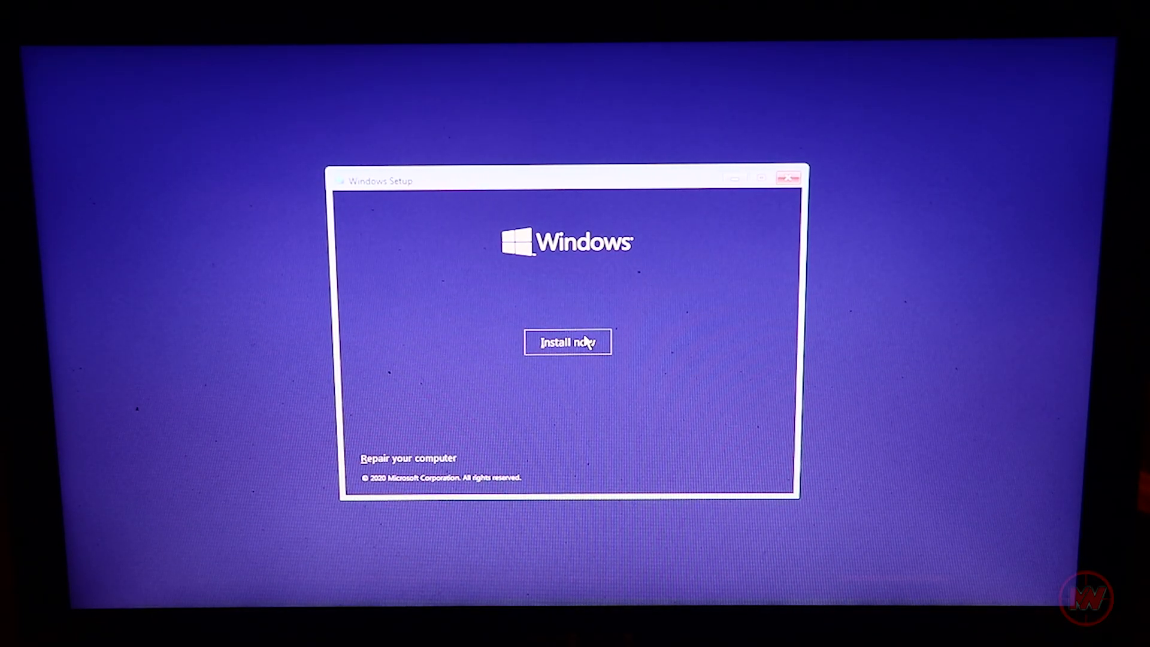
pyautogui.click(568, 342)
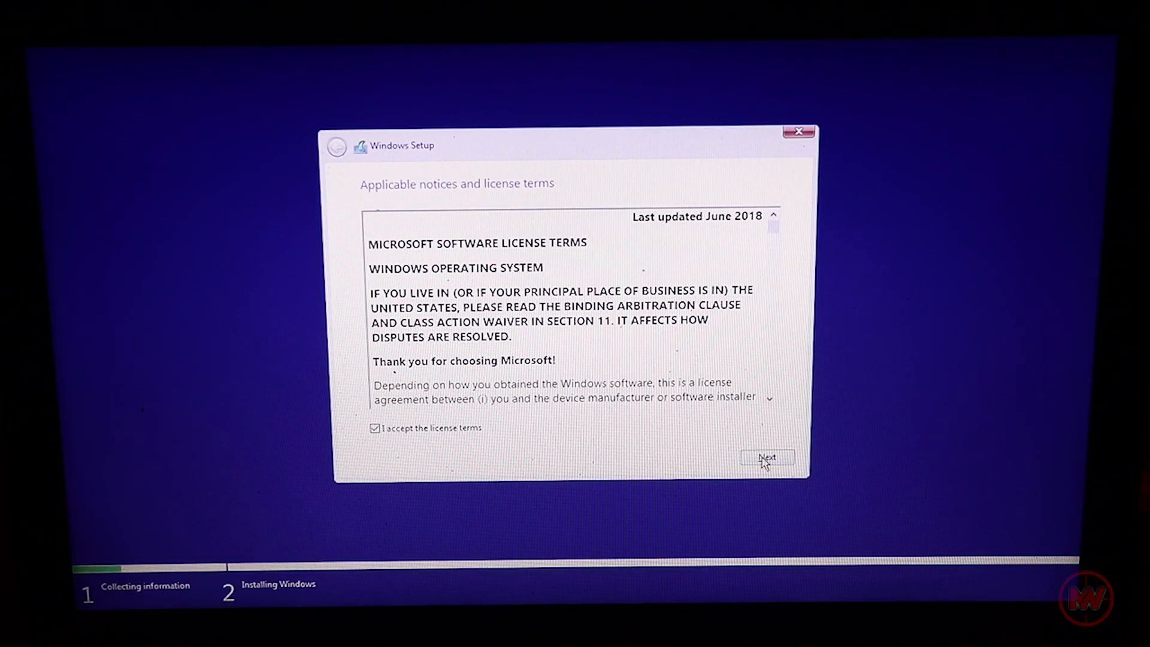
pyautogui.click(766, 457)
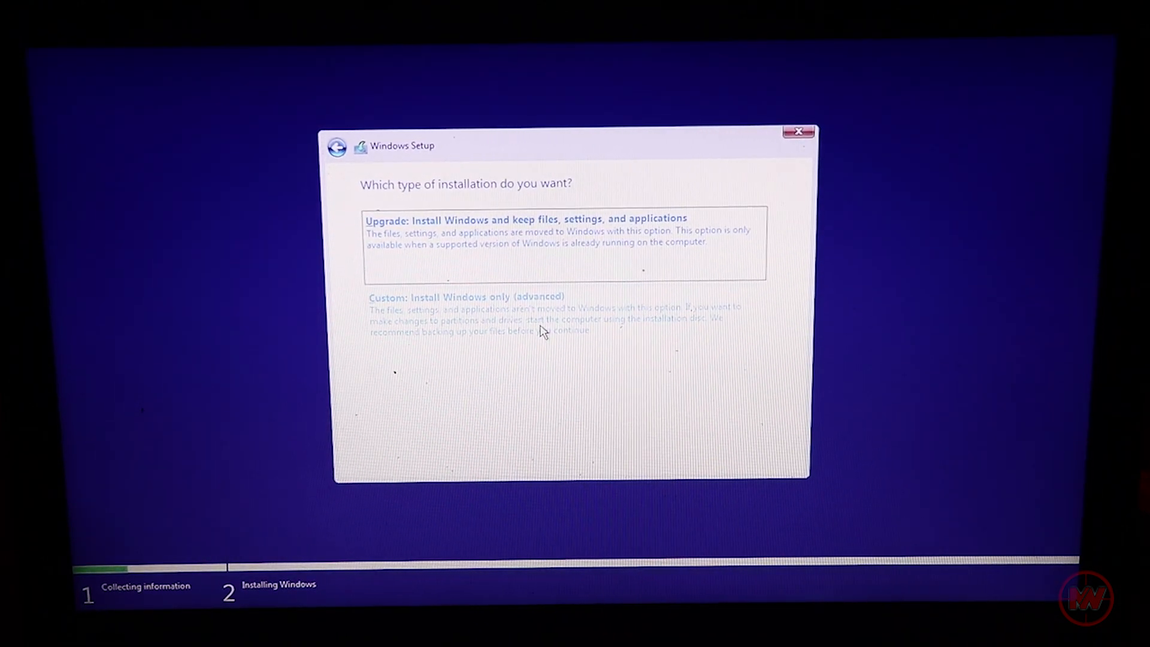
# - Choose Custom: Install Windows only and format the New Volume partition
pyautogui.click(471, 297)
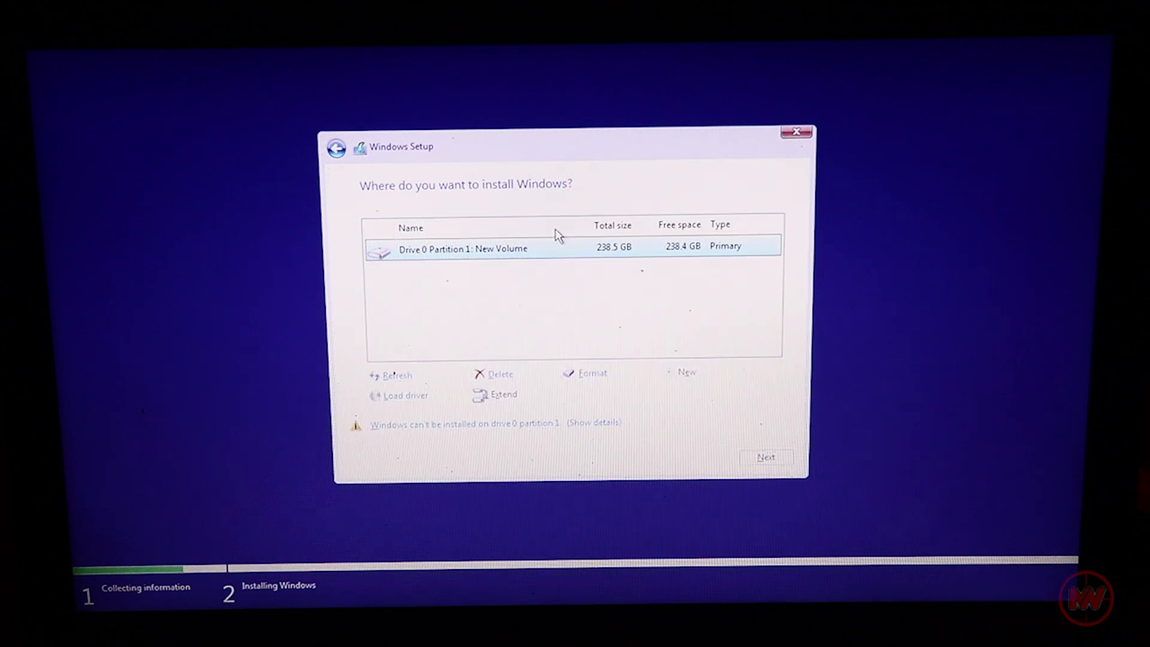
pyautogui.click(592, 373)
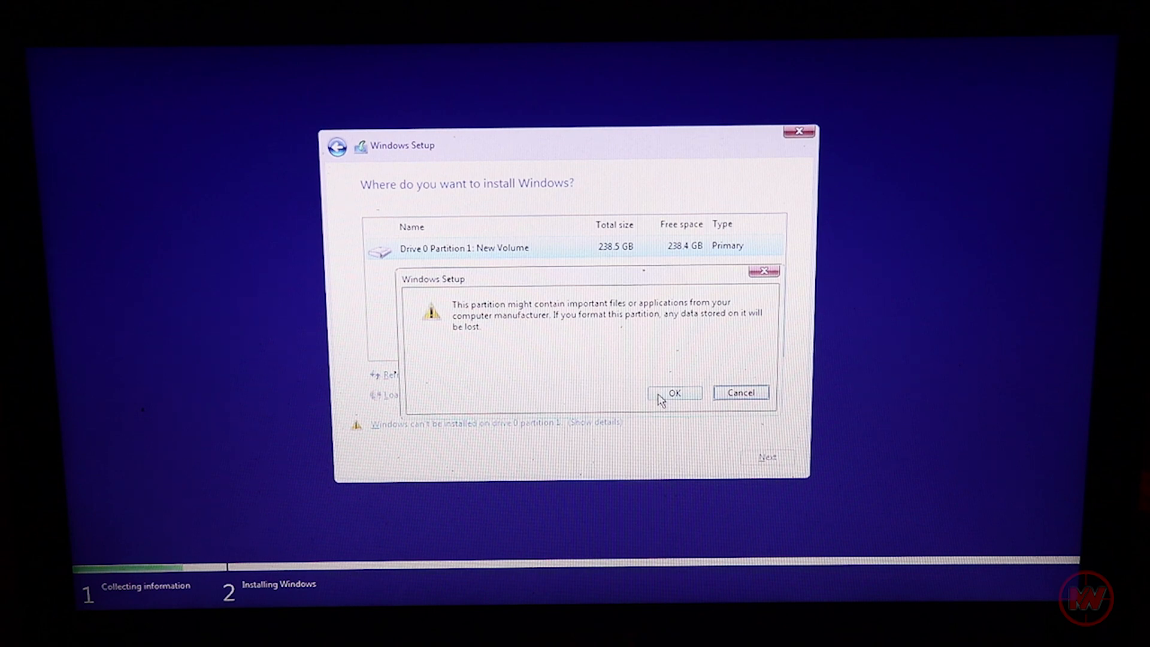
pyautogui.click(674, 392)
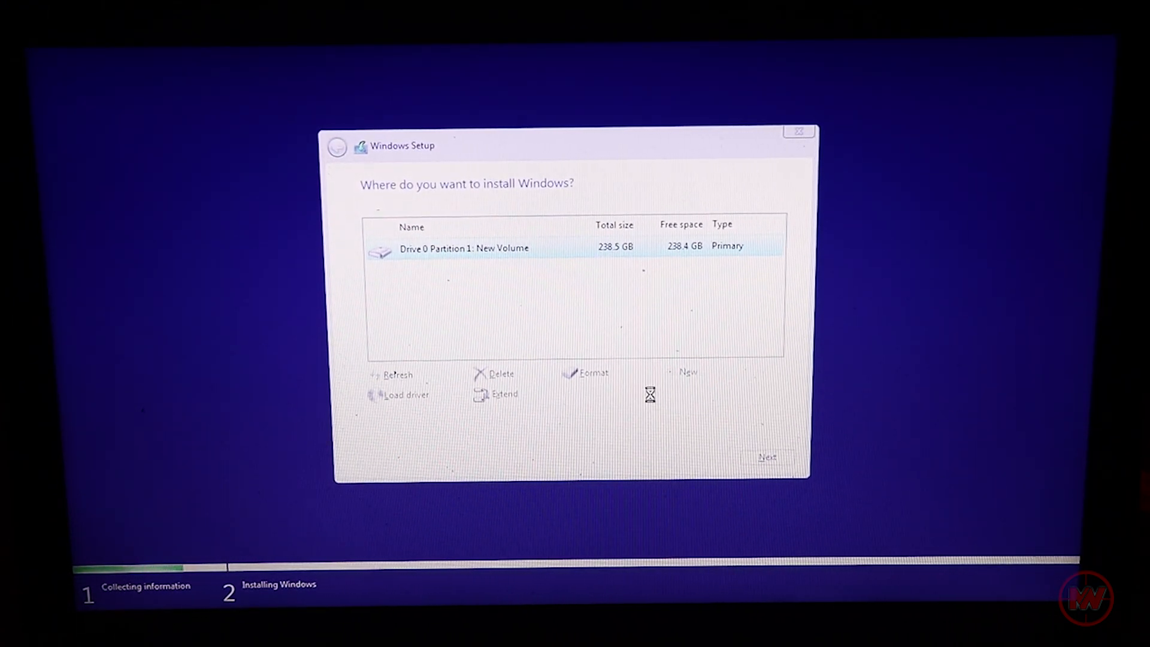
# - Install Windows onto Drive 0 Partition 1
pyautogui.click(767, 457)
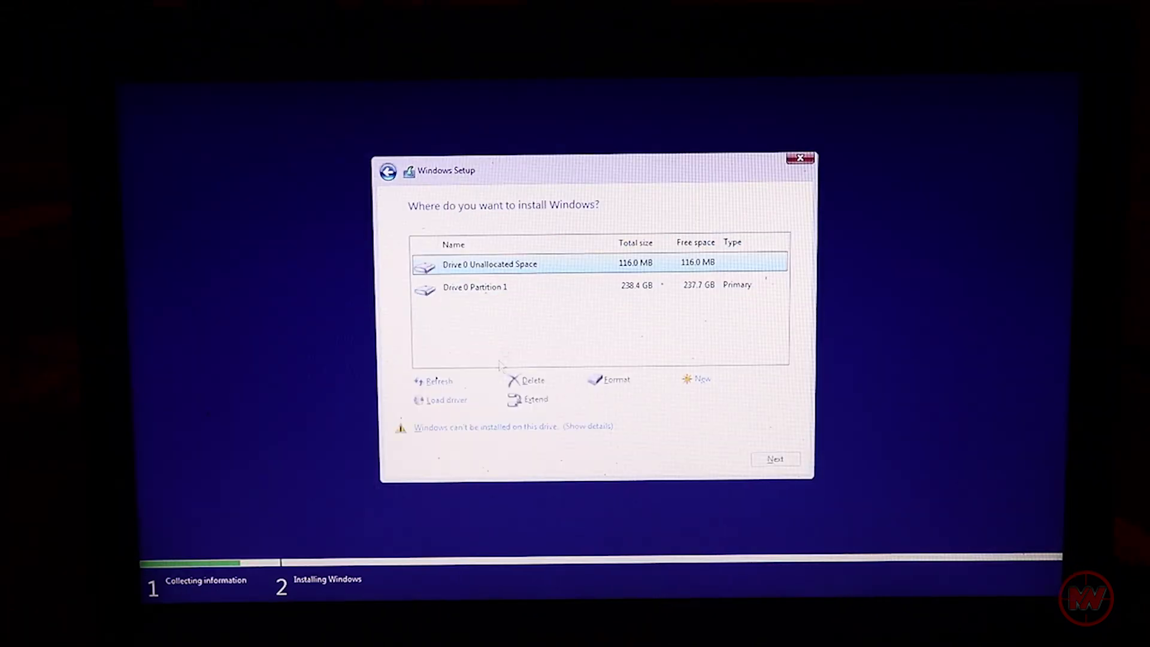
pyautogui.moveTo(517, 295)
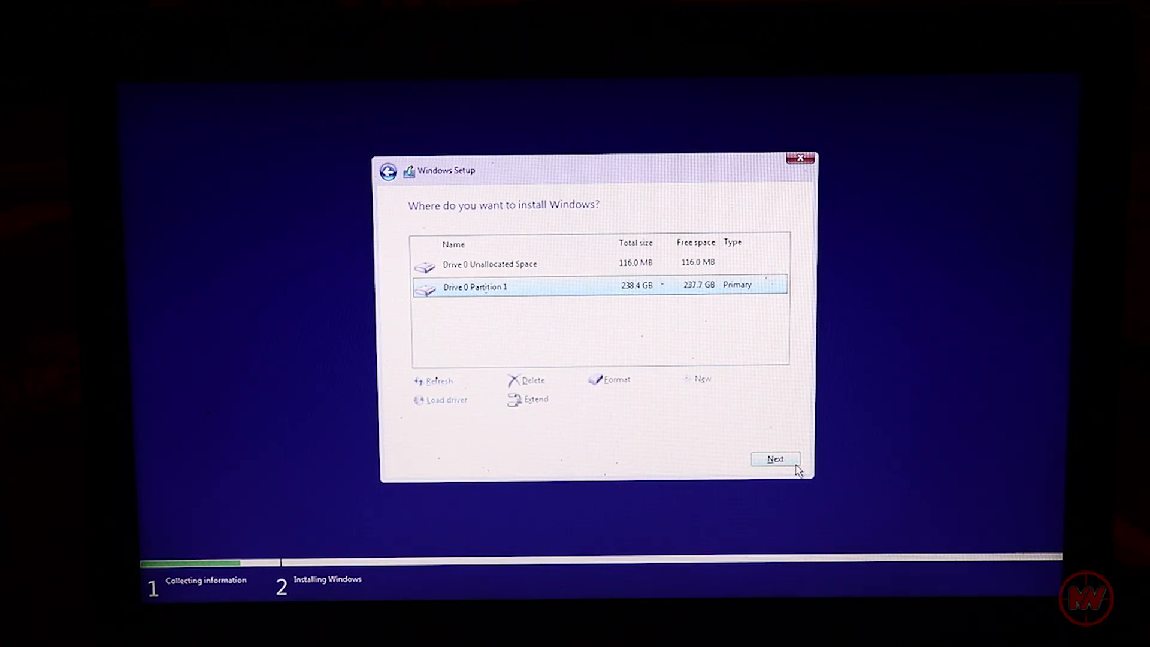
pyautogui.click(773, 459)
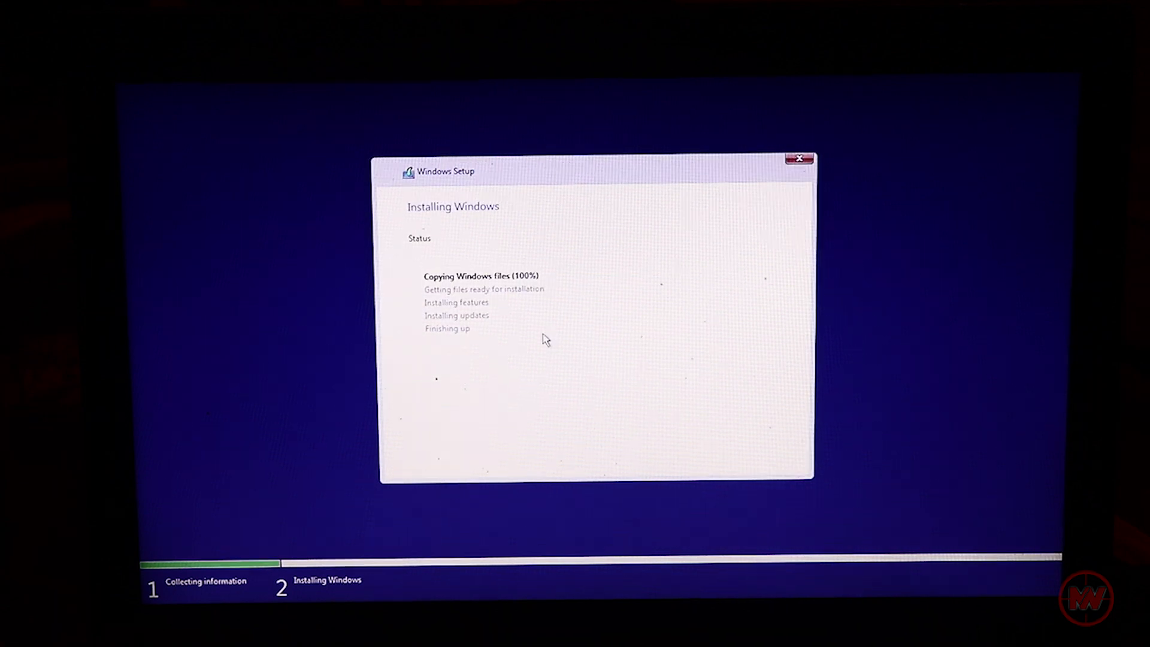